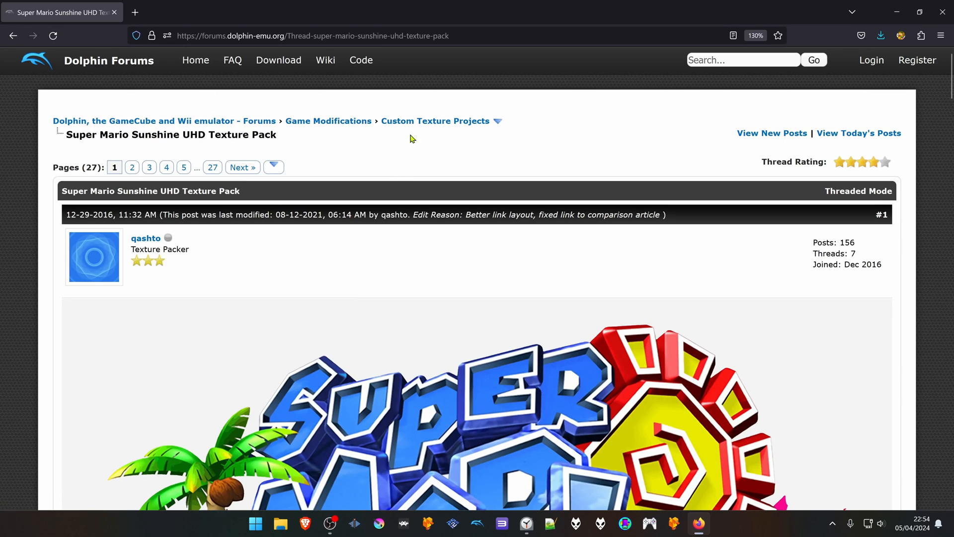
mouse_move(493, 137)
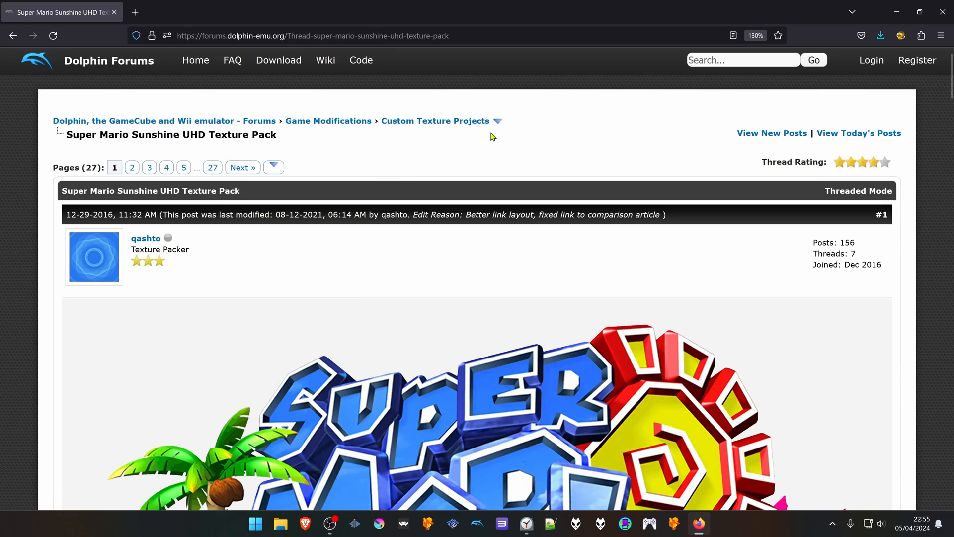
mouse_move(67, 201)
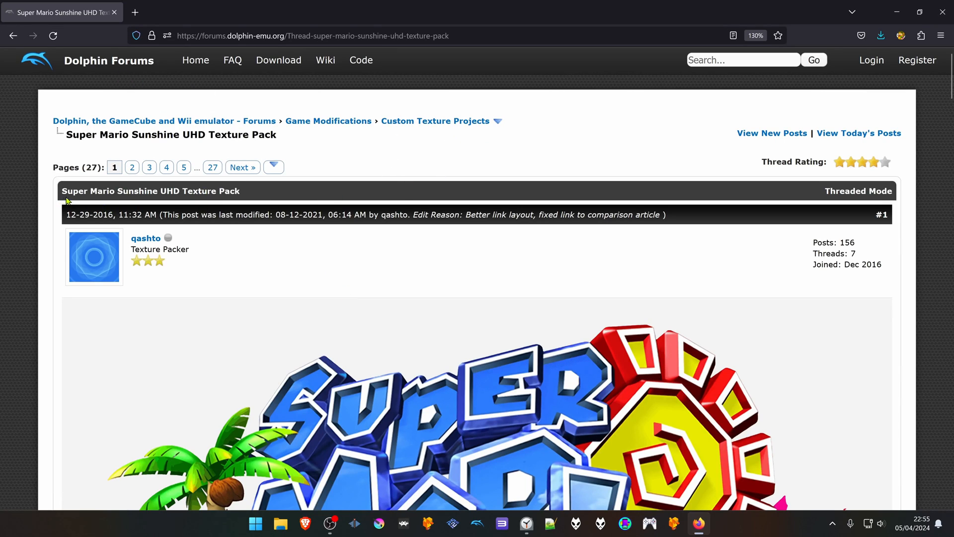
mouse_move(195, 194)
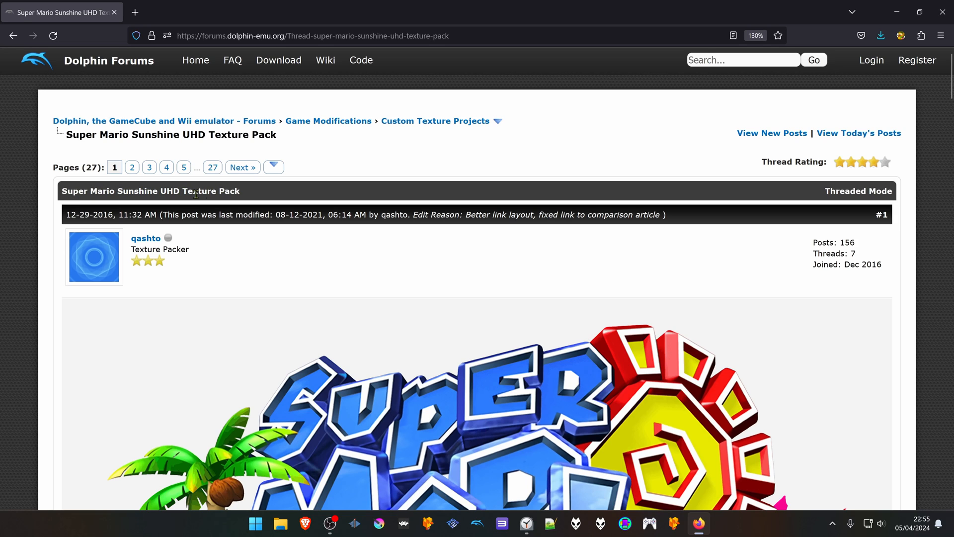
Step: Download the Super Mario Sunshine UHD texture pack v2.1.1 and extract GMS.7z on the desktop
scroll(down, 3)
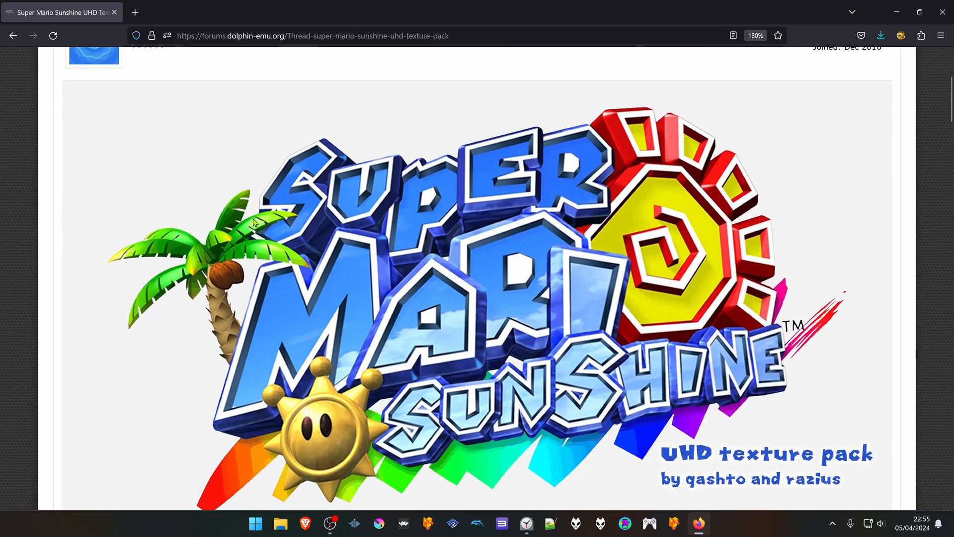
scroll(down, 3)
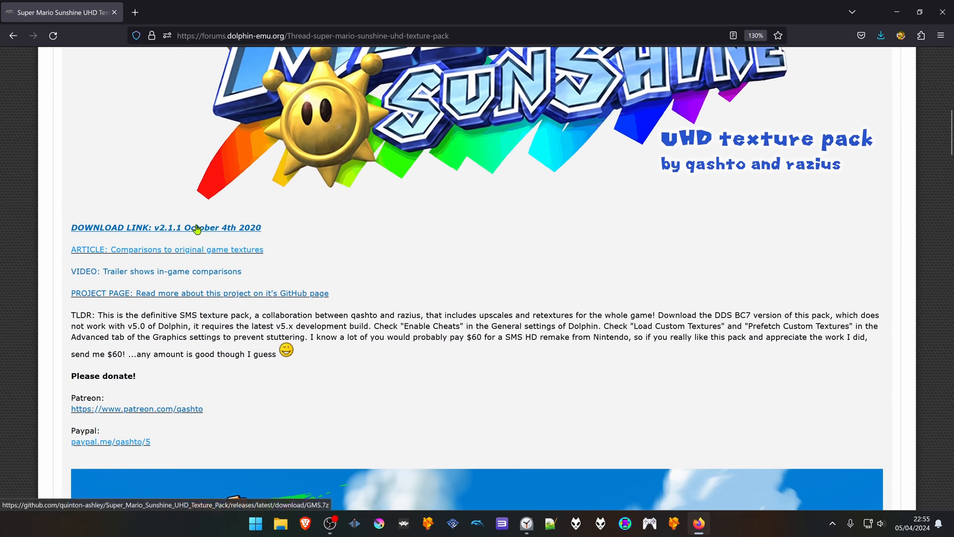
click(165, 228)
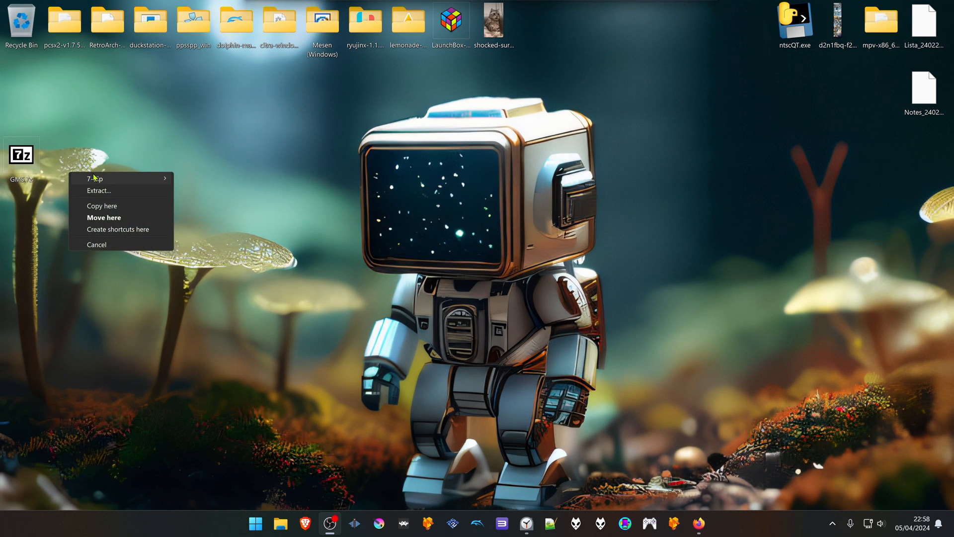
click(98, 190)
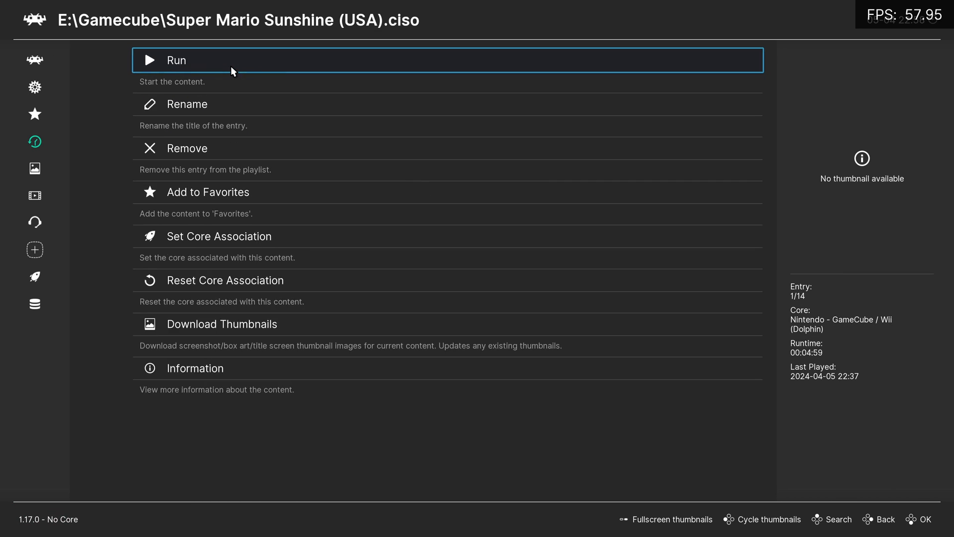
Step: Run Super Mario Sunshine and set the Dolphin core's Internal Resolution to x4
click(176, 59)
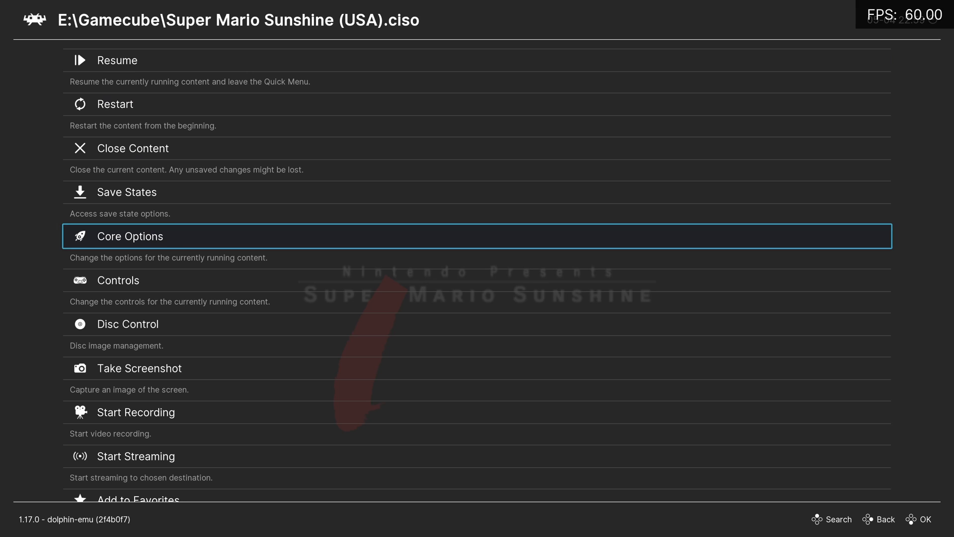
click(130, 236)
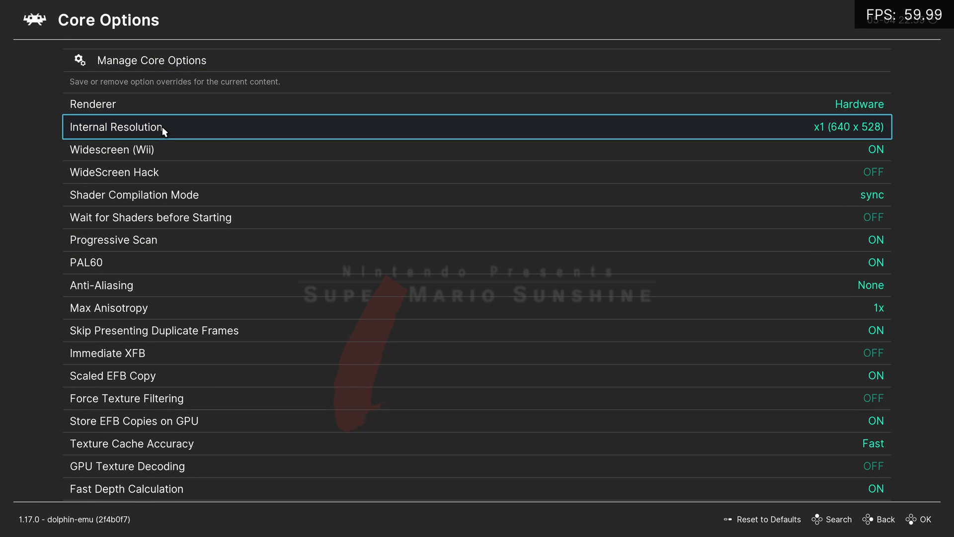
click(114, 127)
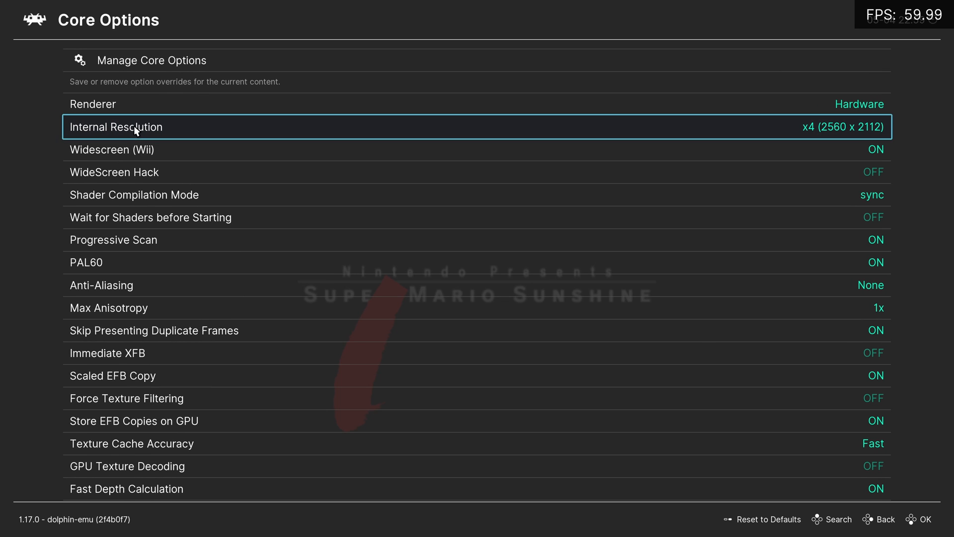
Step: Turn Load Custom Textures ON in Core Options, then quit RetroArch
scroll(down, 3)
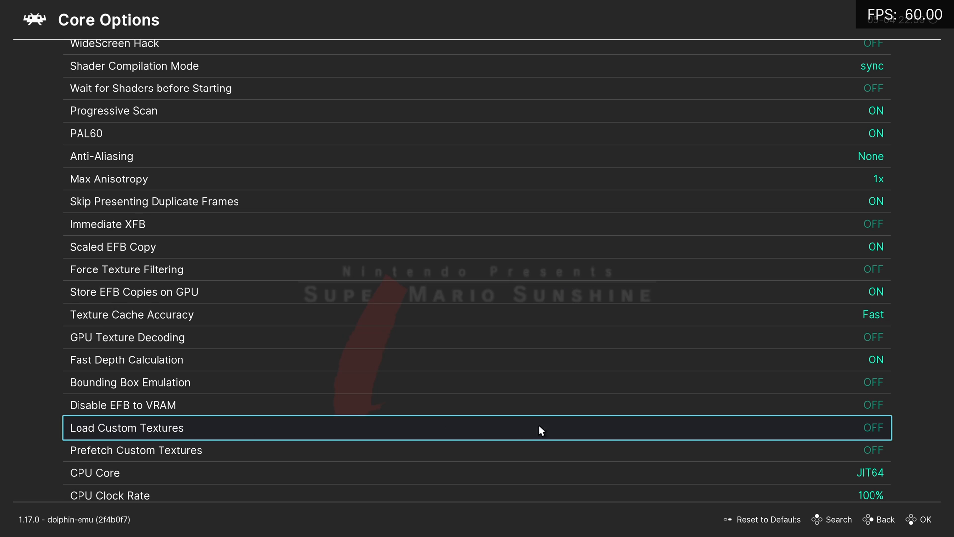
click(539, 427)
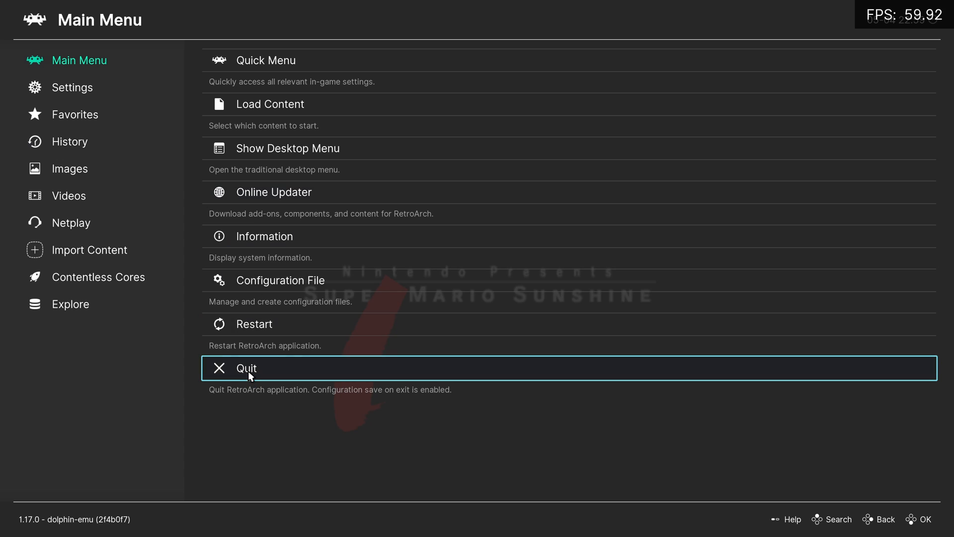
click(246, 368)
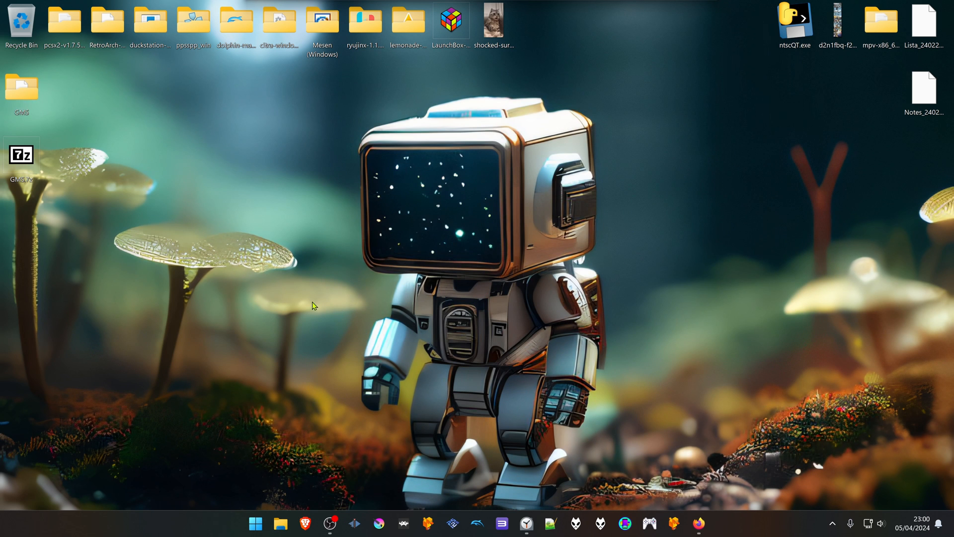
Step: Open the Textures folder inside the extracted GMS folder
double_click(21, 89)
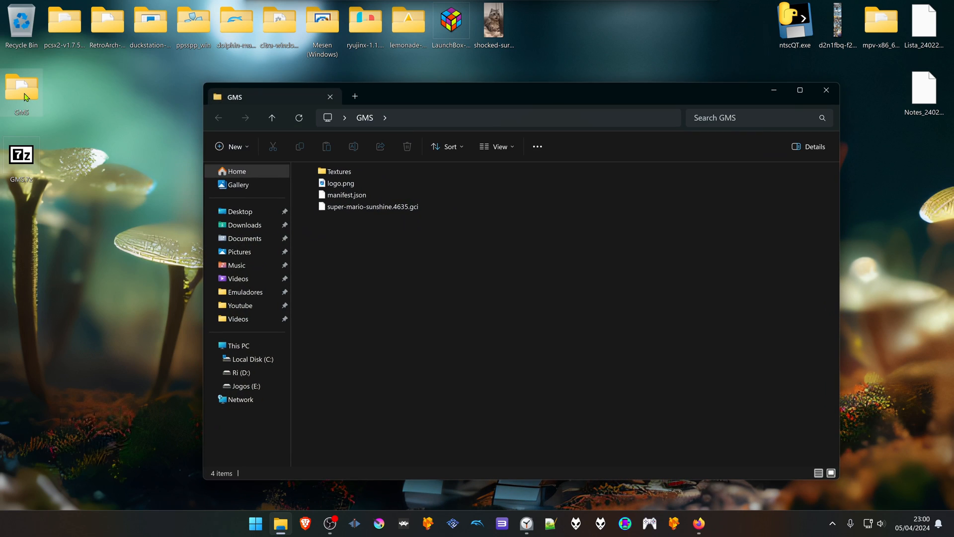
click(338, 171)
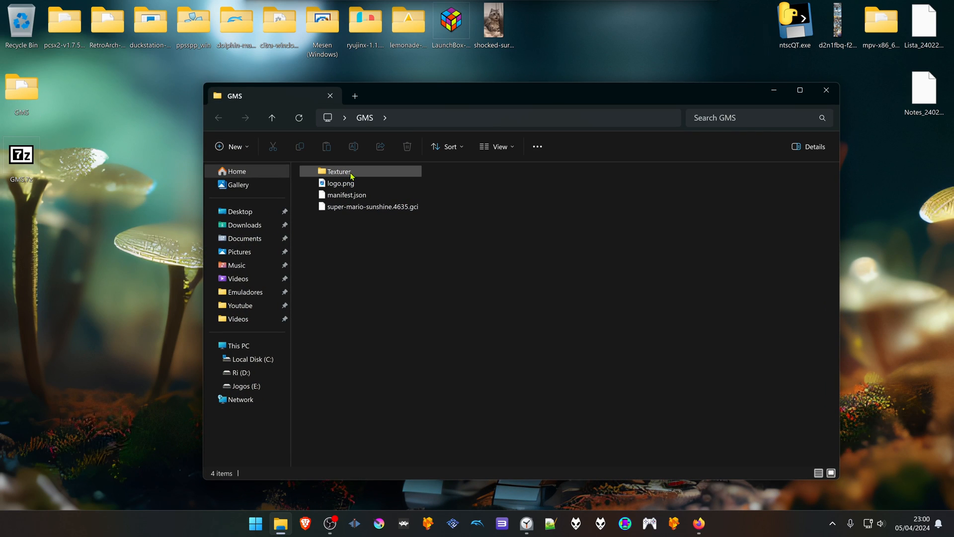
double_click(339, 171)
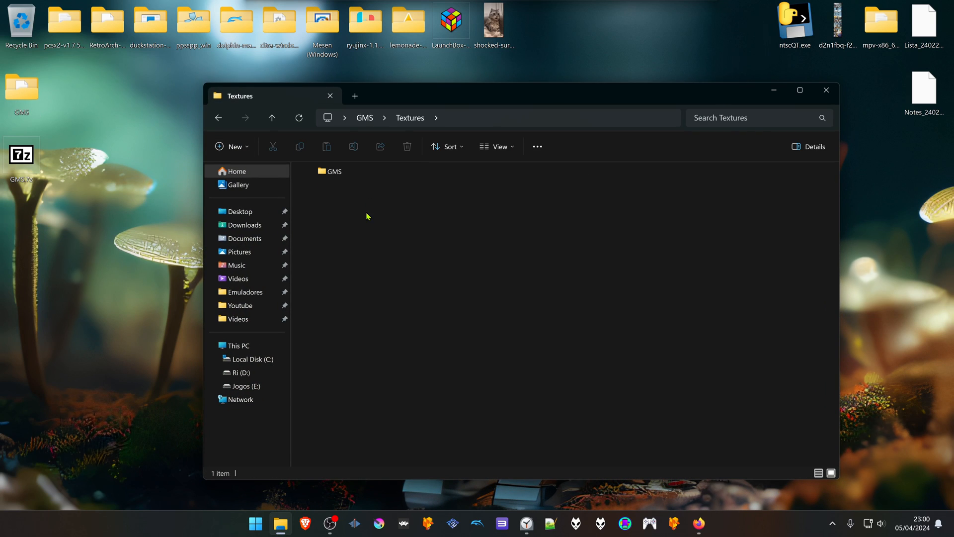
mouse_move(334, 171)
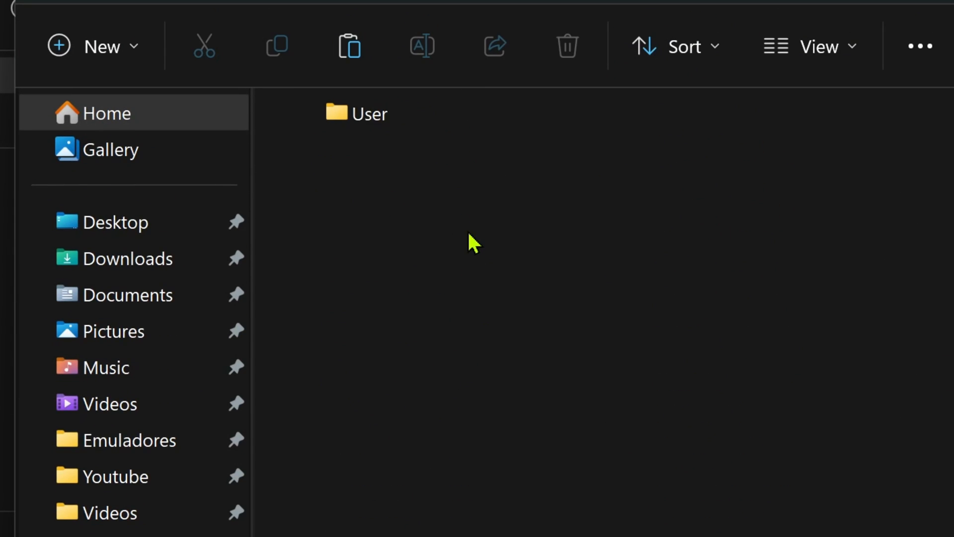
Step: Copy the GMS folder into saves\dolphin-emu\User\Load\Textures and relaunch retroarch.exe
double_click(367, 114)
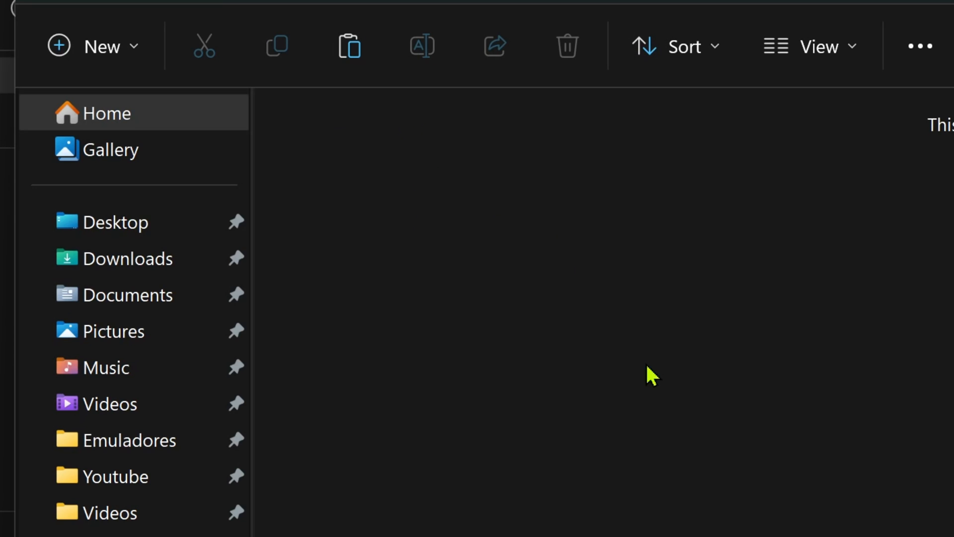
mouse_move(507, 398)
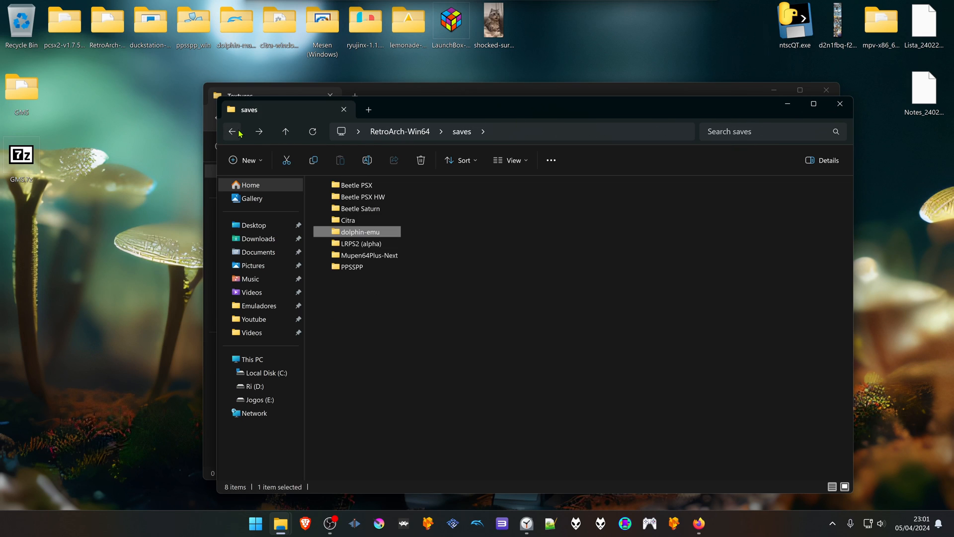
click(232, 131)
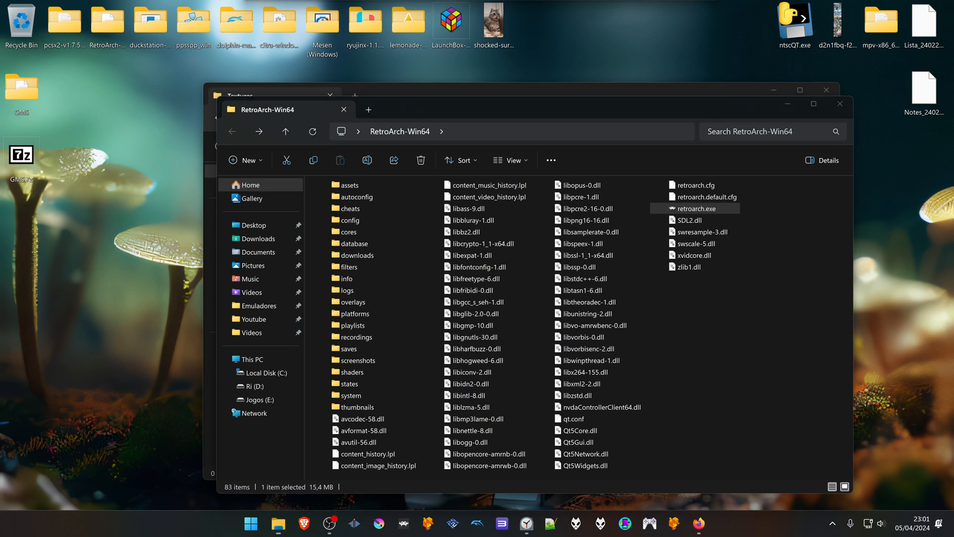
double_click(697, 220)
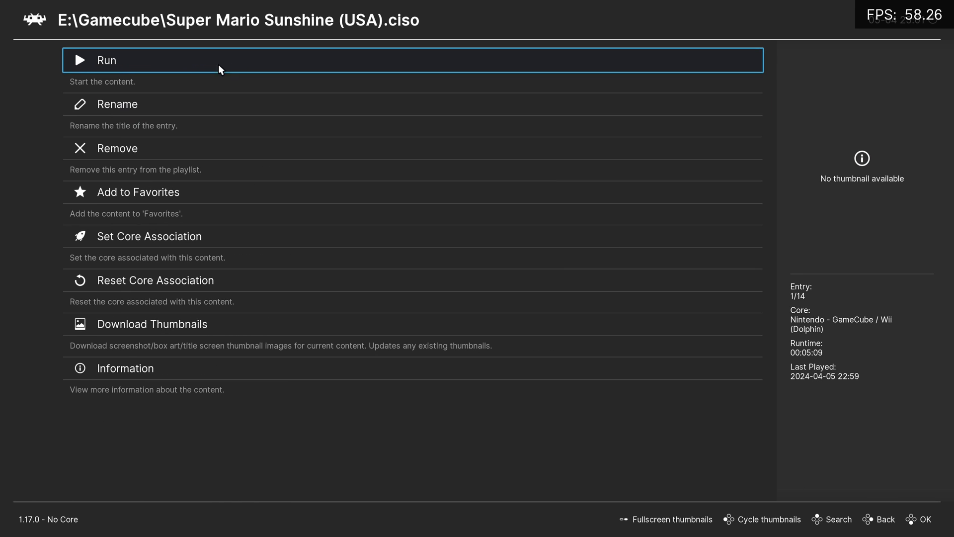
Step: Run Super Mario Sunshine from History and walk Mario around Delfino Airstrip
click(106, 59)
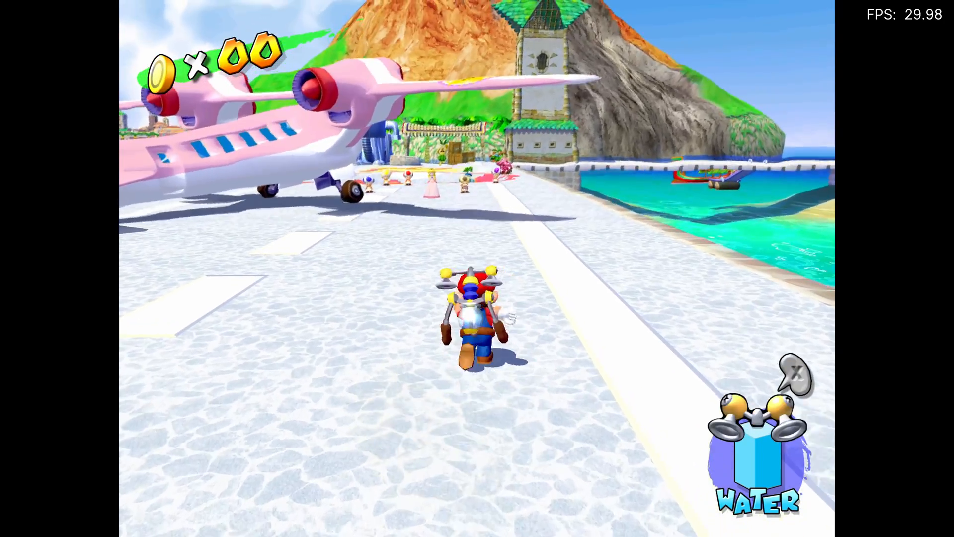
key(w)
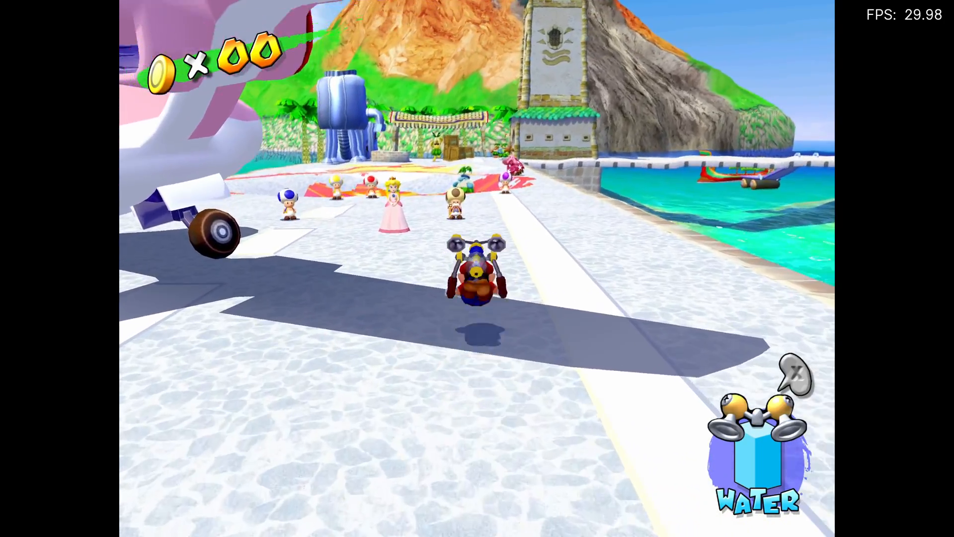